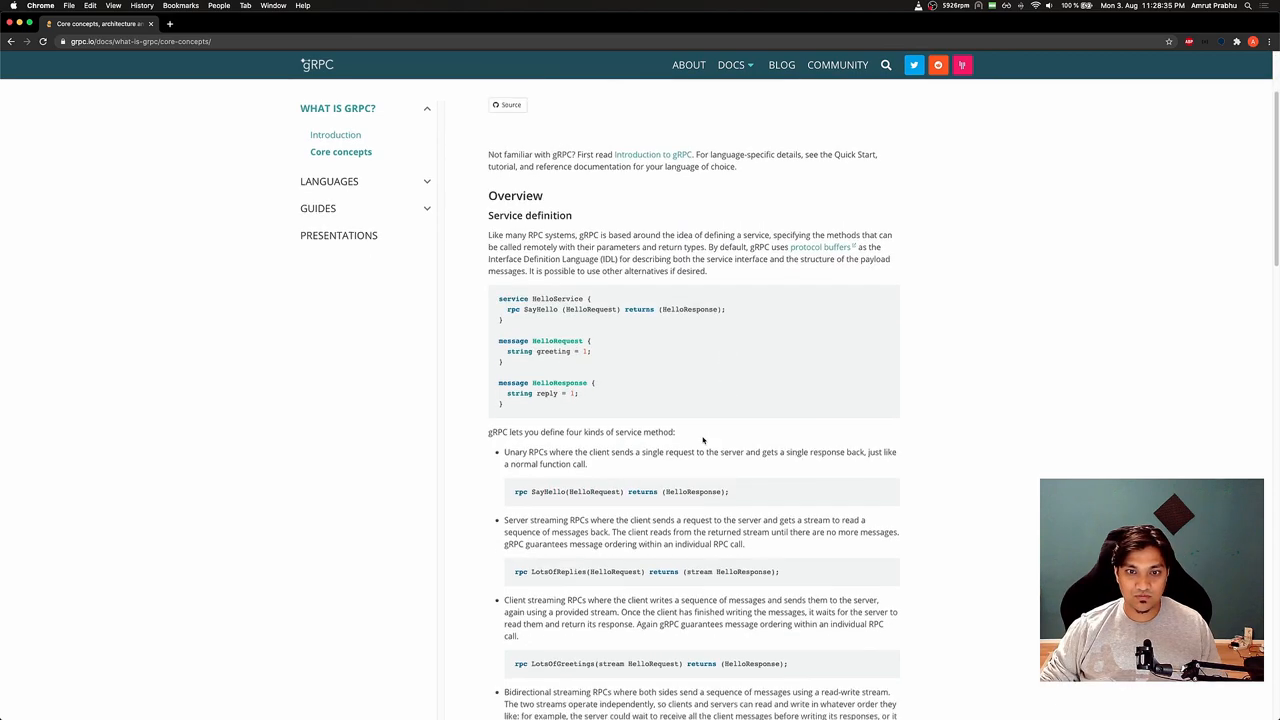
# Step: Scroll through the Core concepts page covering the four RPC service method types
pyautogui.scroll(-3)
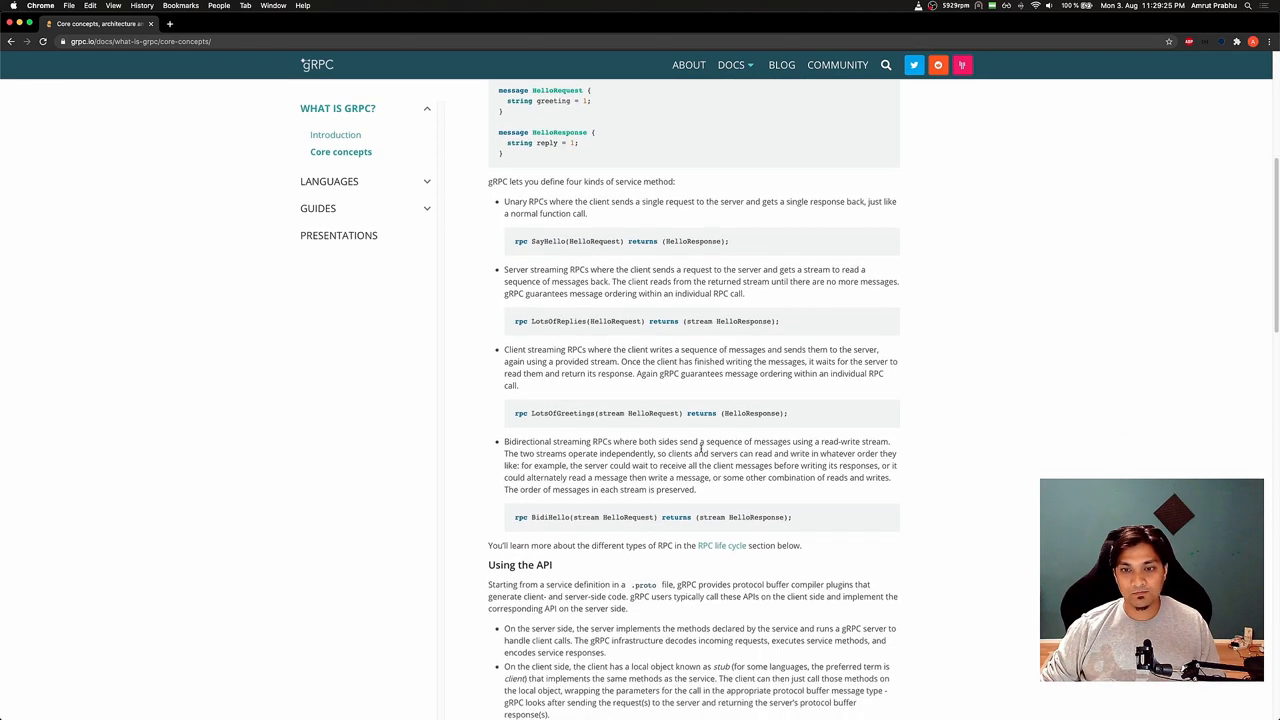
pyautogui.scroll(-3)
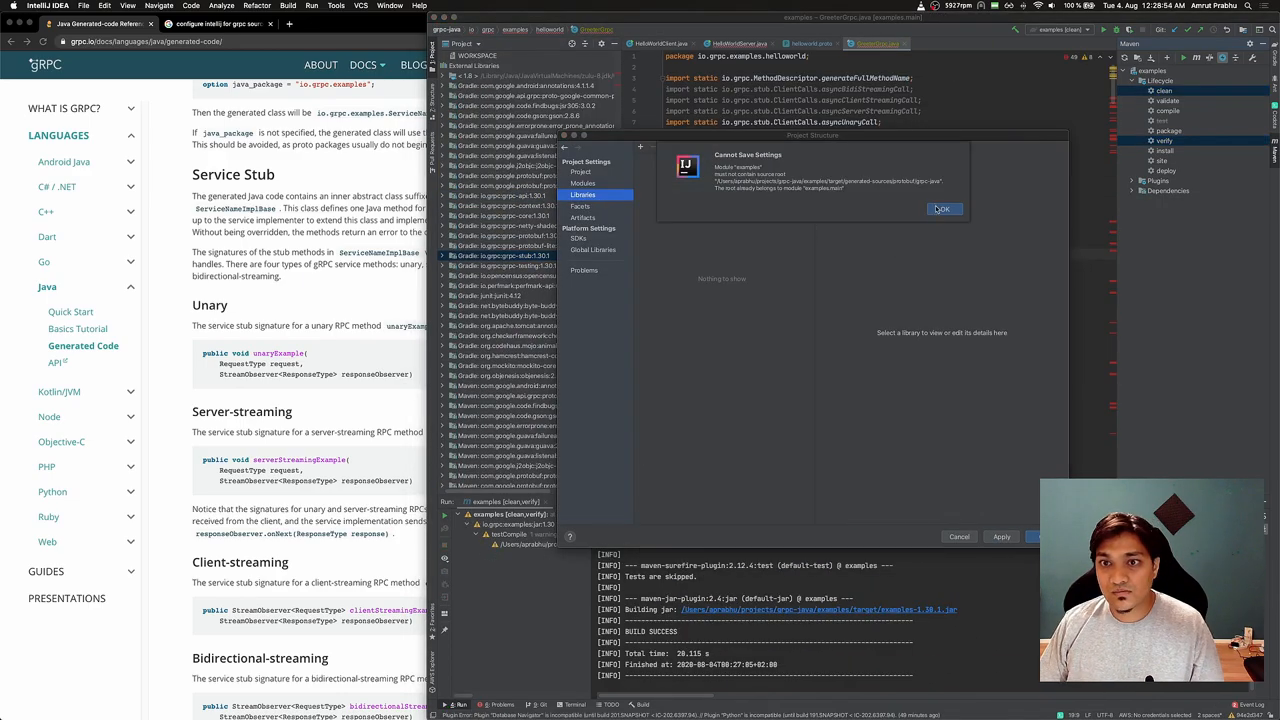
# Step: Register the examples module's main and test generated gRPC sources as source folders in Project Structure
pyautogui.click(940, 208)
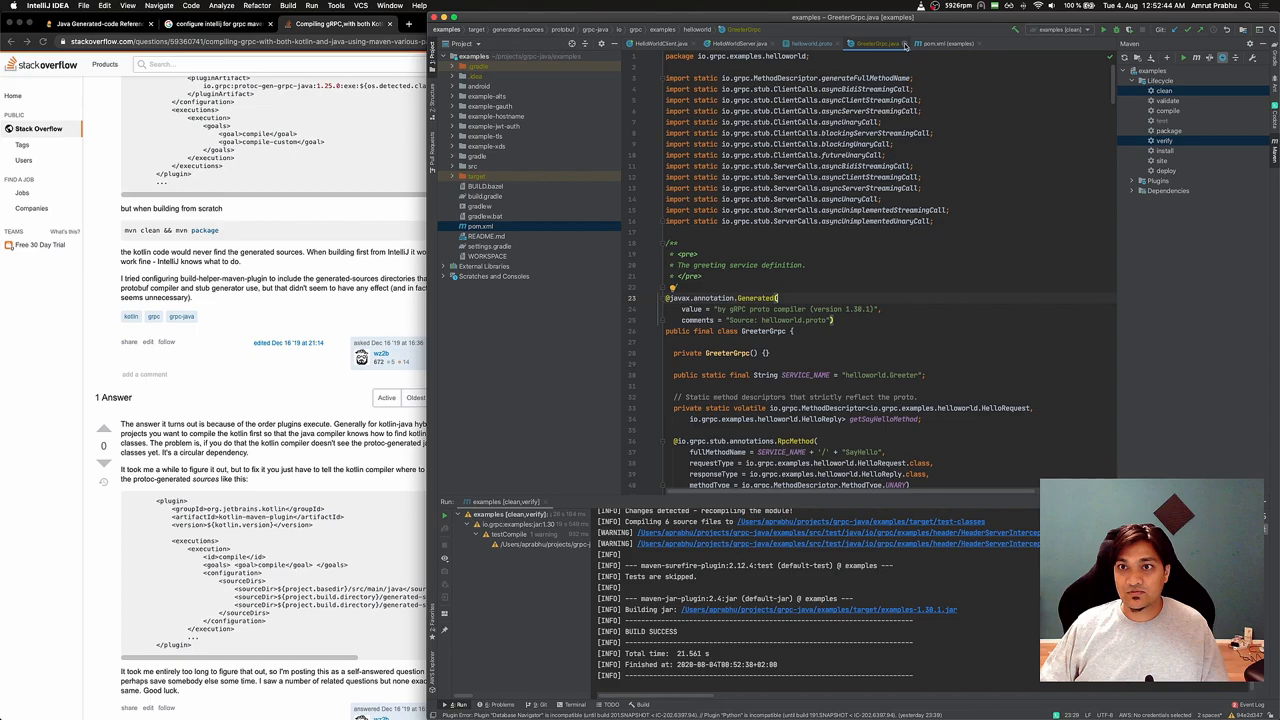
pyautogui.click(810, 44)
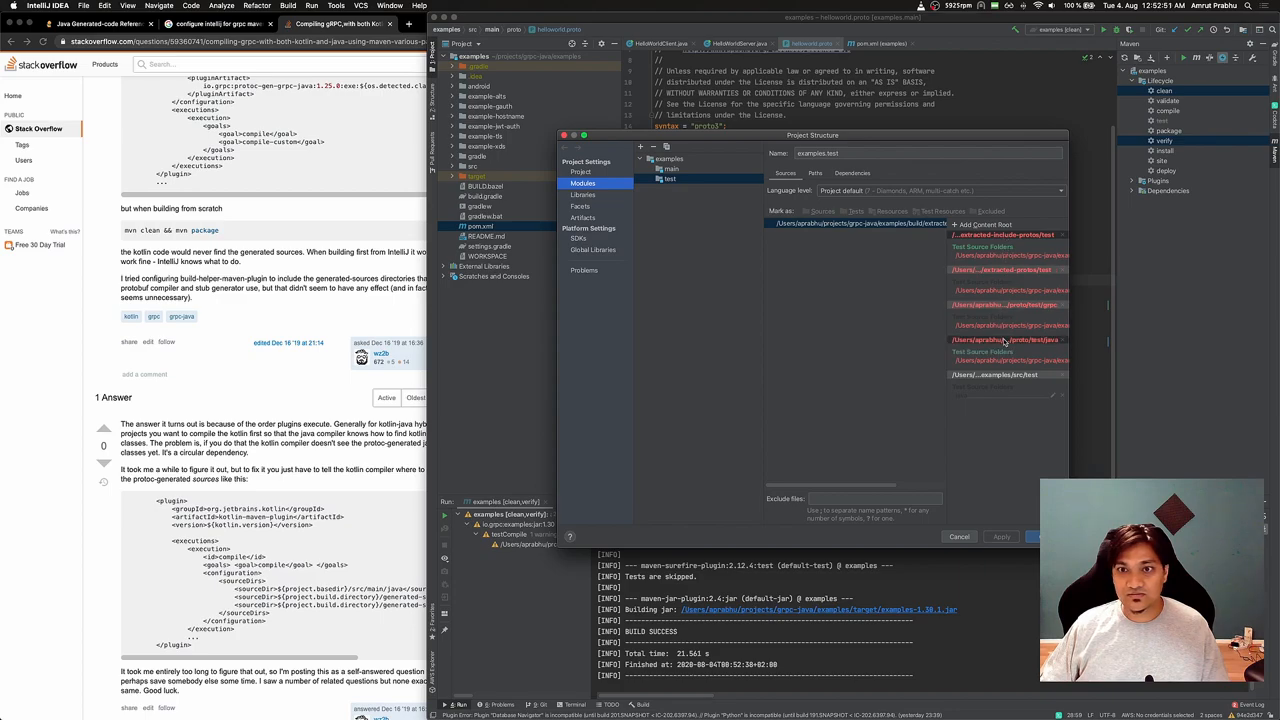
pyautogui.click(672, 168)
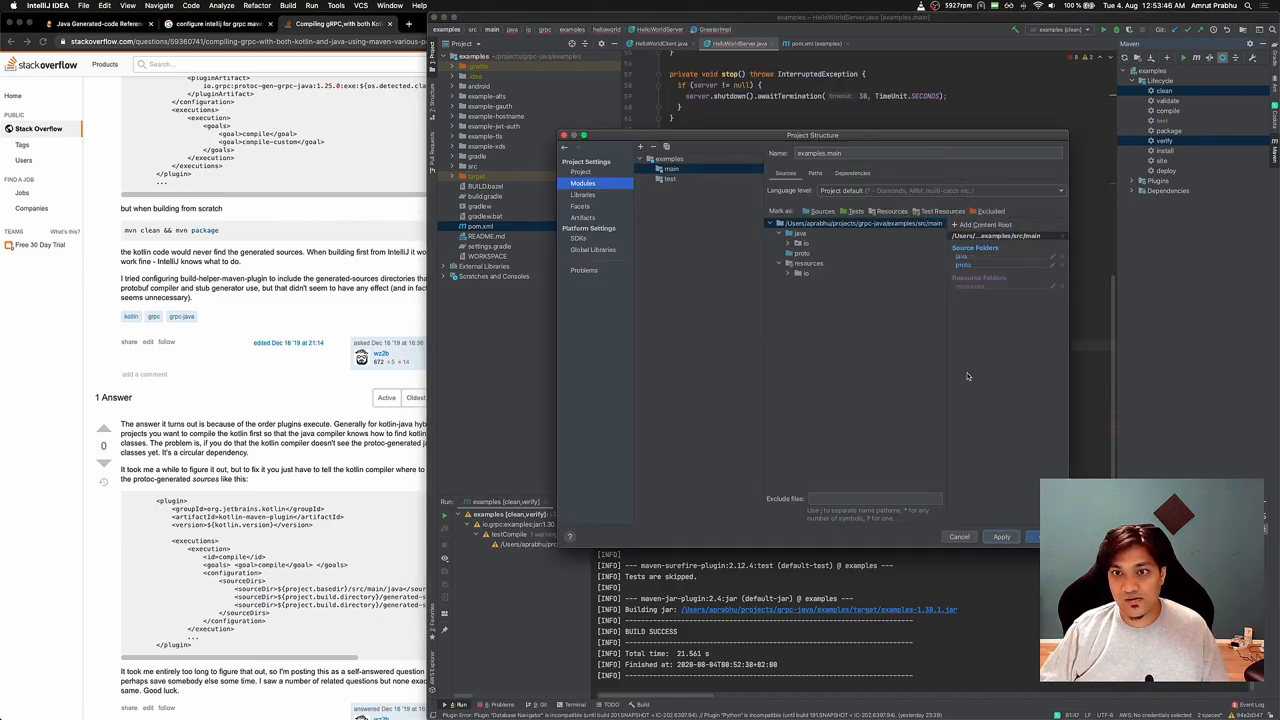
pyautogui.click(670, 180)
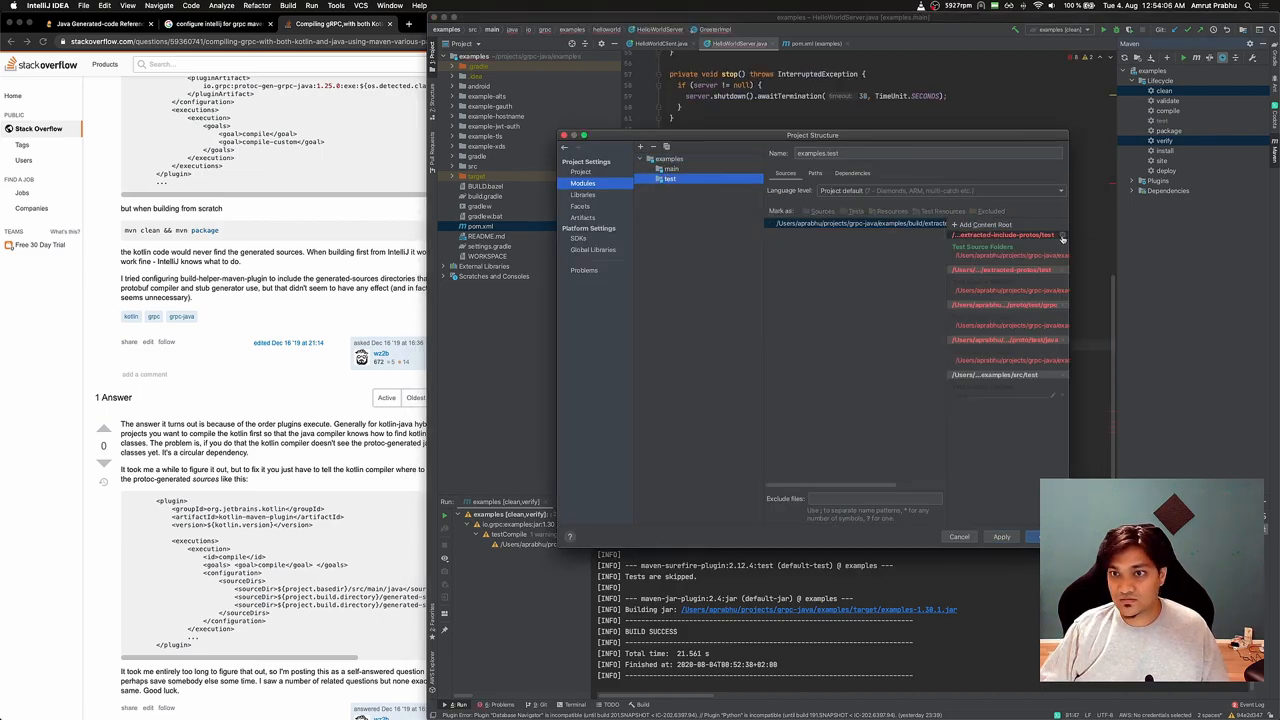
pyautogui.click(668, 158)
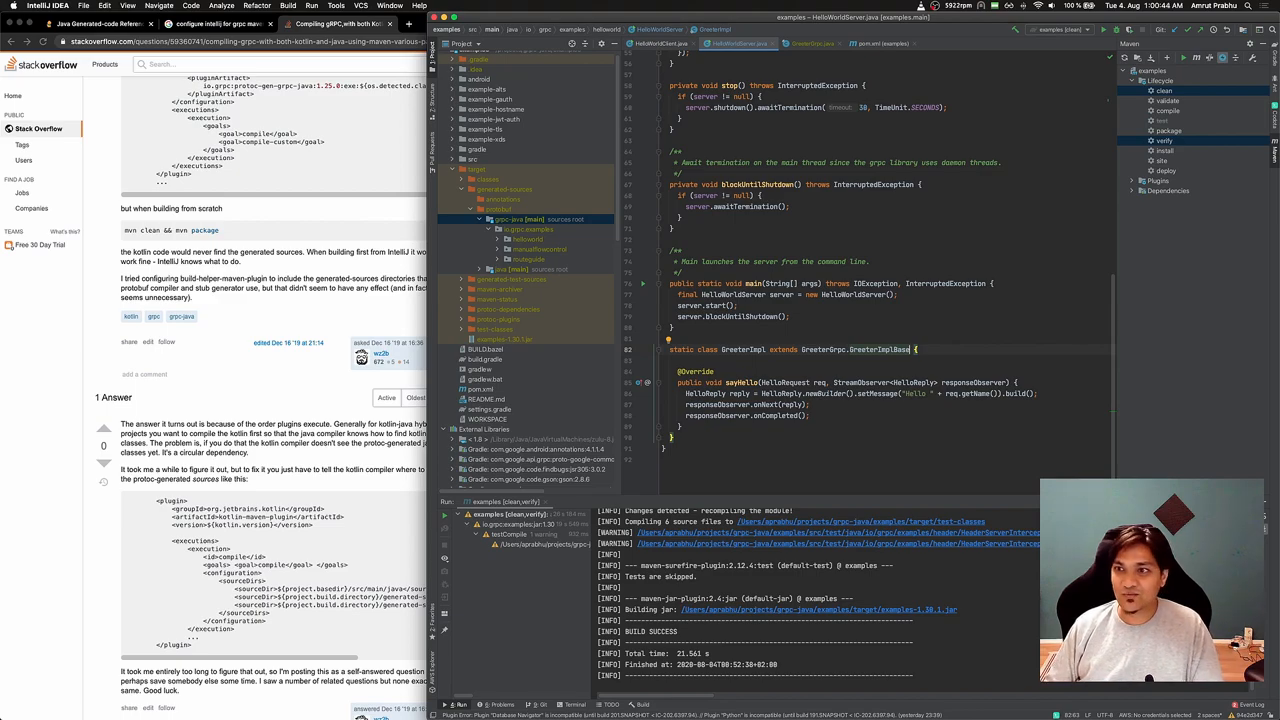
# Step: Scroll the grpc-example pom.xml to the gRPC protobuf and stub dependencies
pyautogui.scroll(-3)
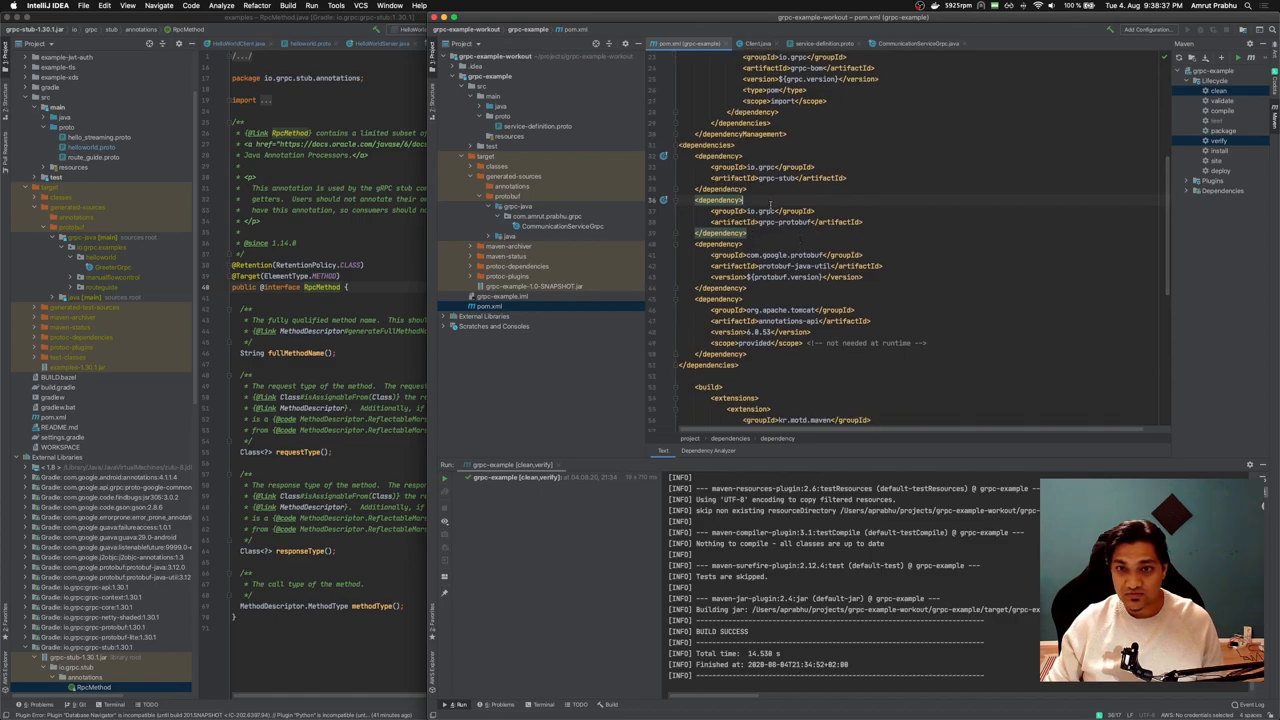
# Step: Bring Server.java into the editor to write the ServerBuilder and service implementation
pyautogui.doubleClick(776, 178)
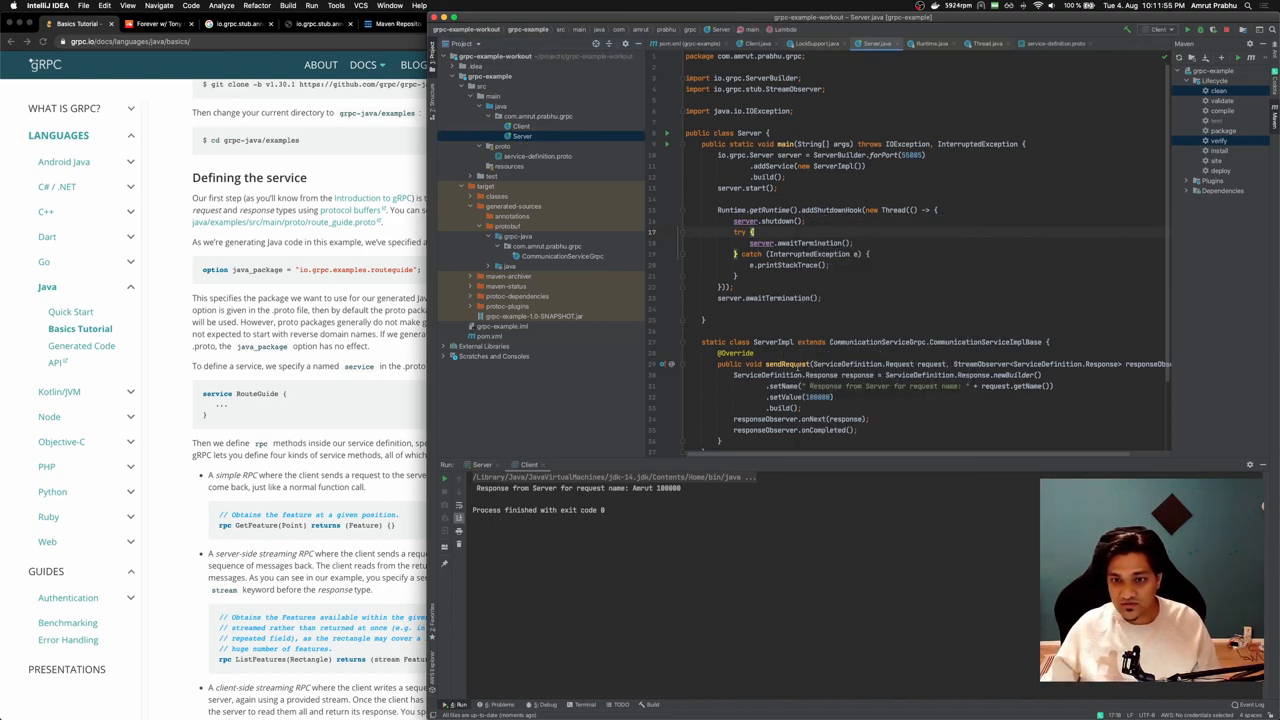
# Step: Reopen pom.xml from the Project tool window to show its gRPC dependencies
pyautogui.doubleClick(786, 364)
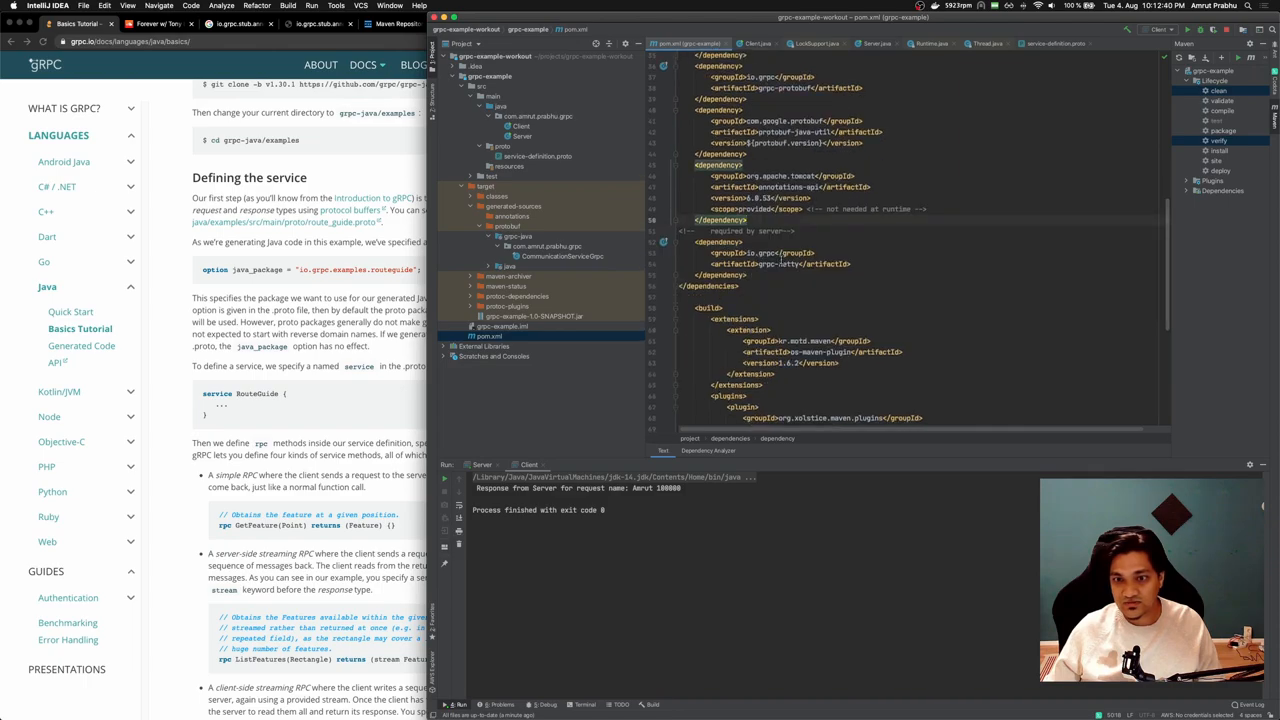
# Step: Scroll Server.java to the startup log and shutdown hook code
pyautogui.scroll(-3)
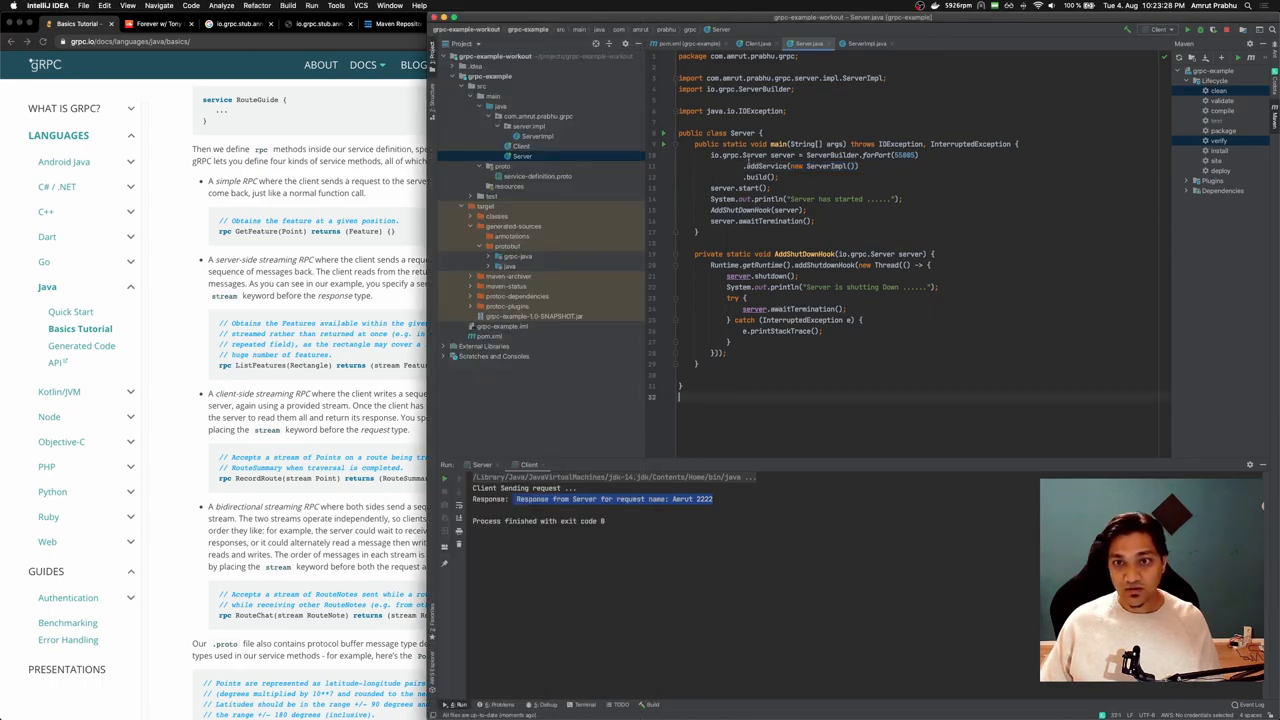
# Step: Bring up README.md titled 'Client Server Communication with gRPC'
pyautogui.click(690, 44)
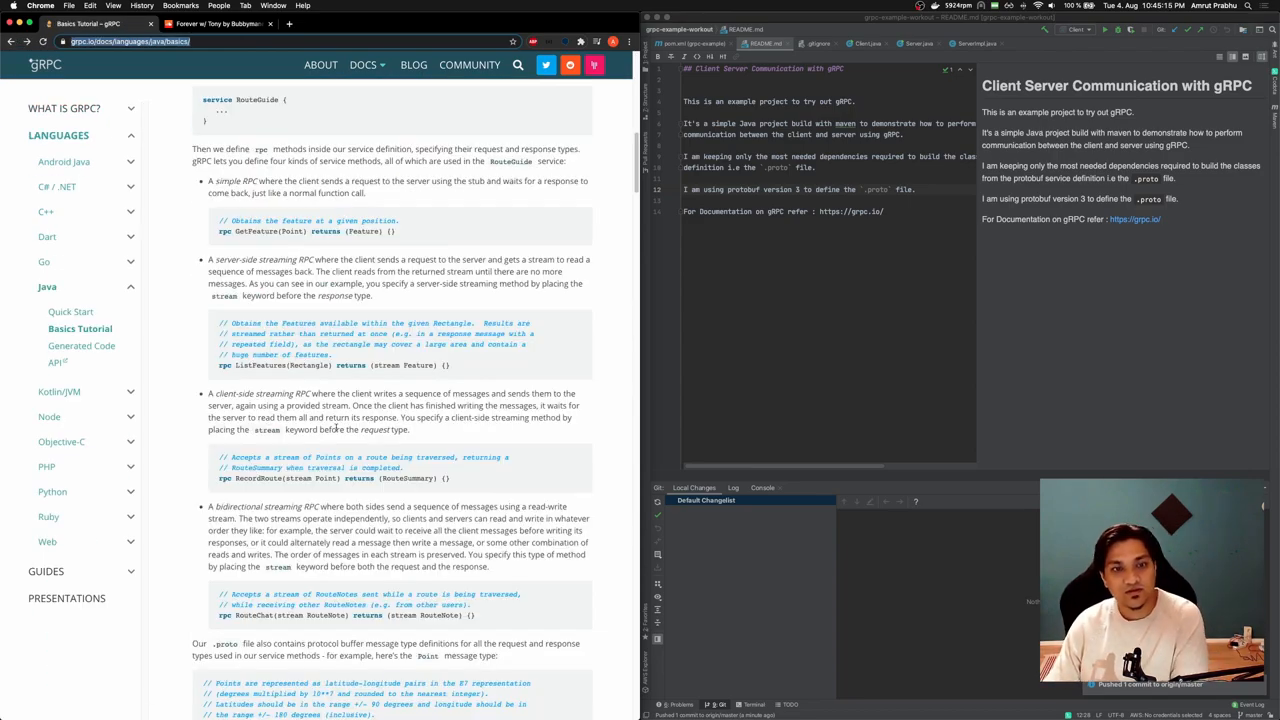
pyautogui.scroll(-3)
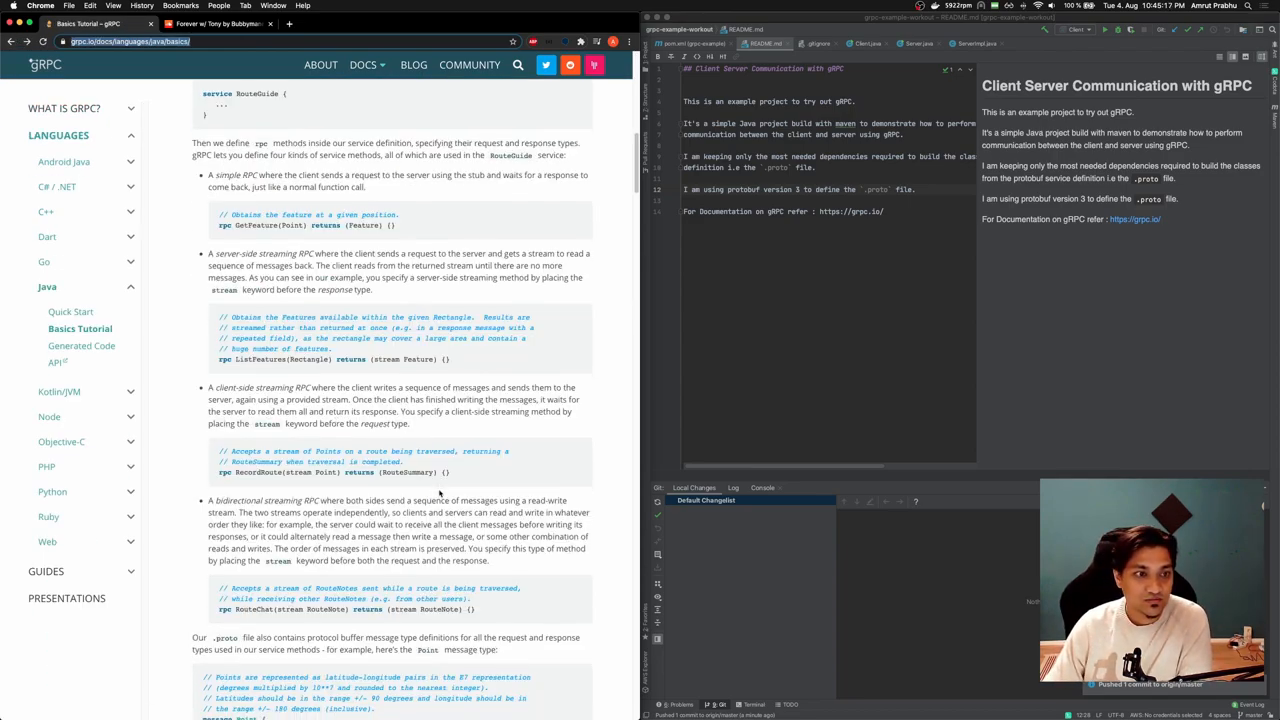
pyautogui.scroll(-3)
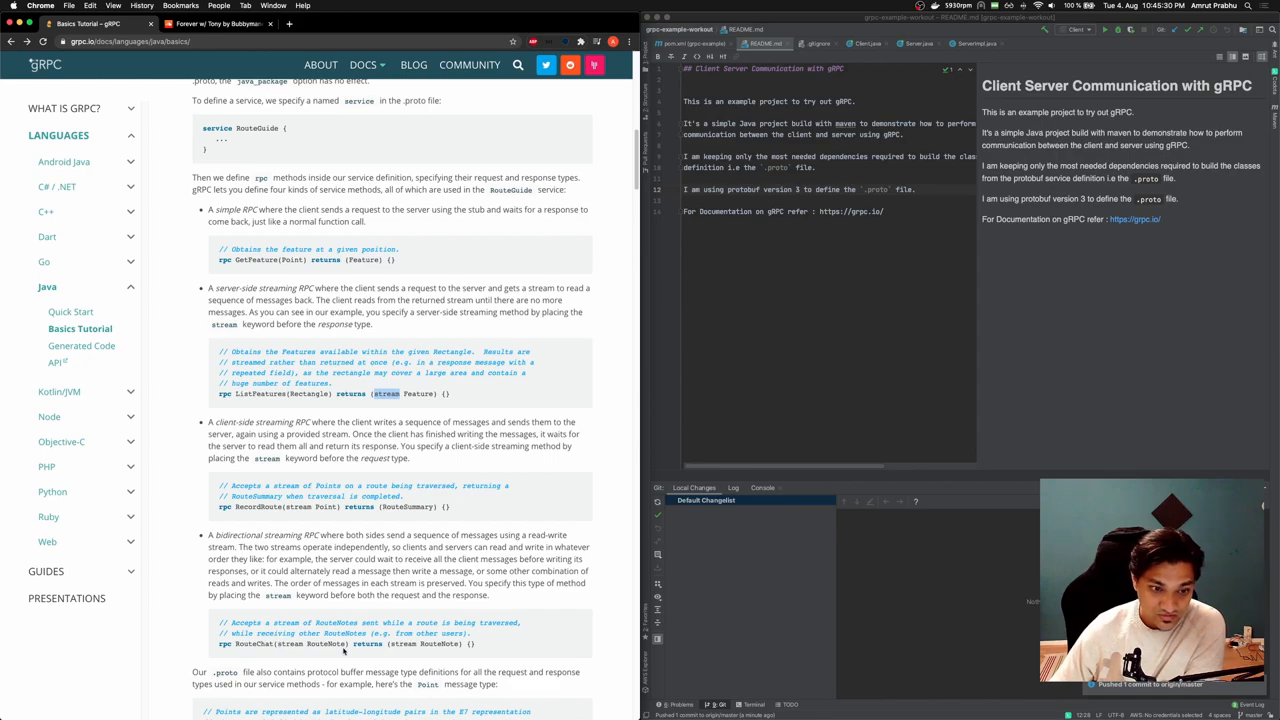
pyautogui.scroll(-3)
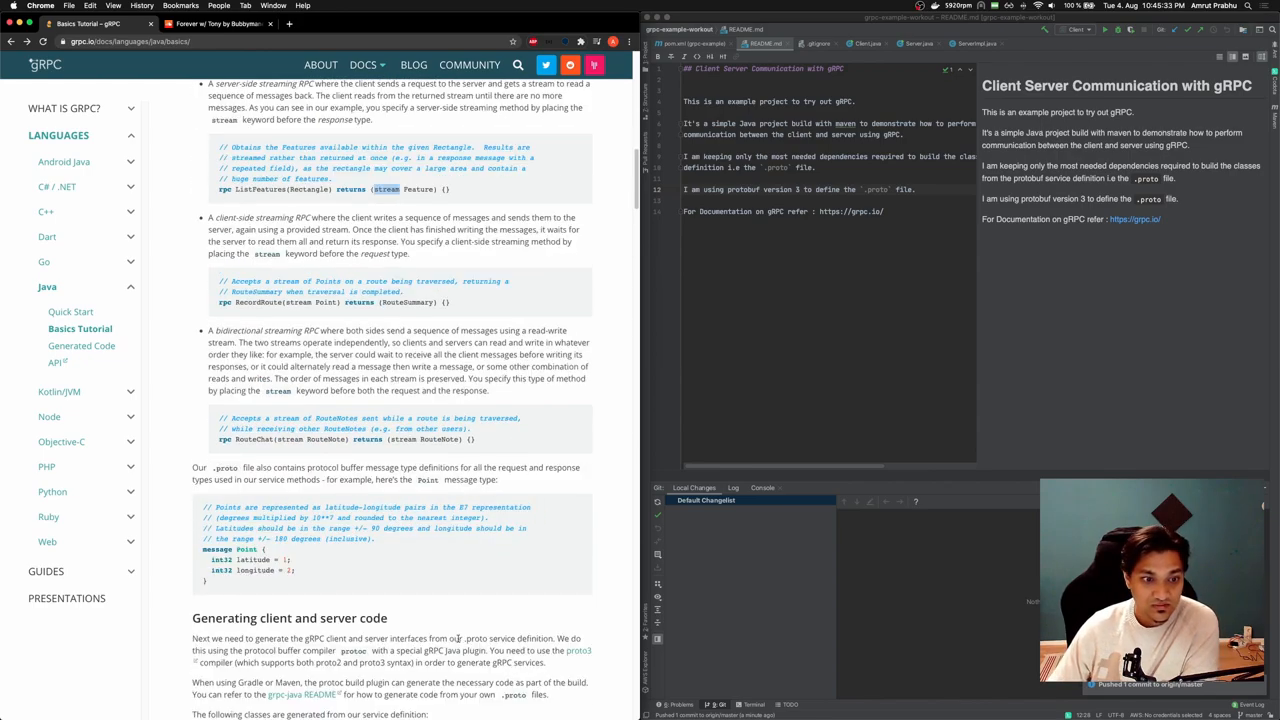
pyautogui.scroll(-3)
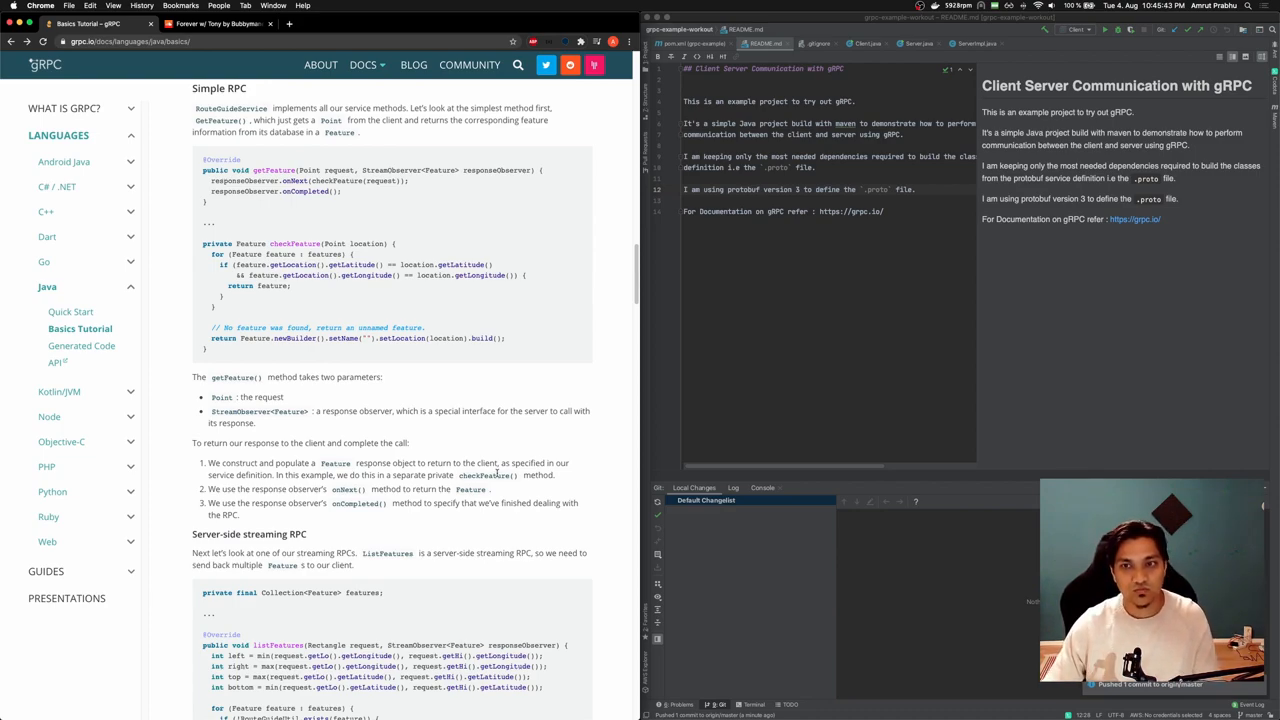
pyautogui.scroll(-3)
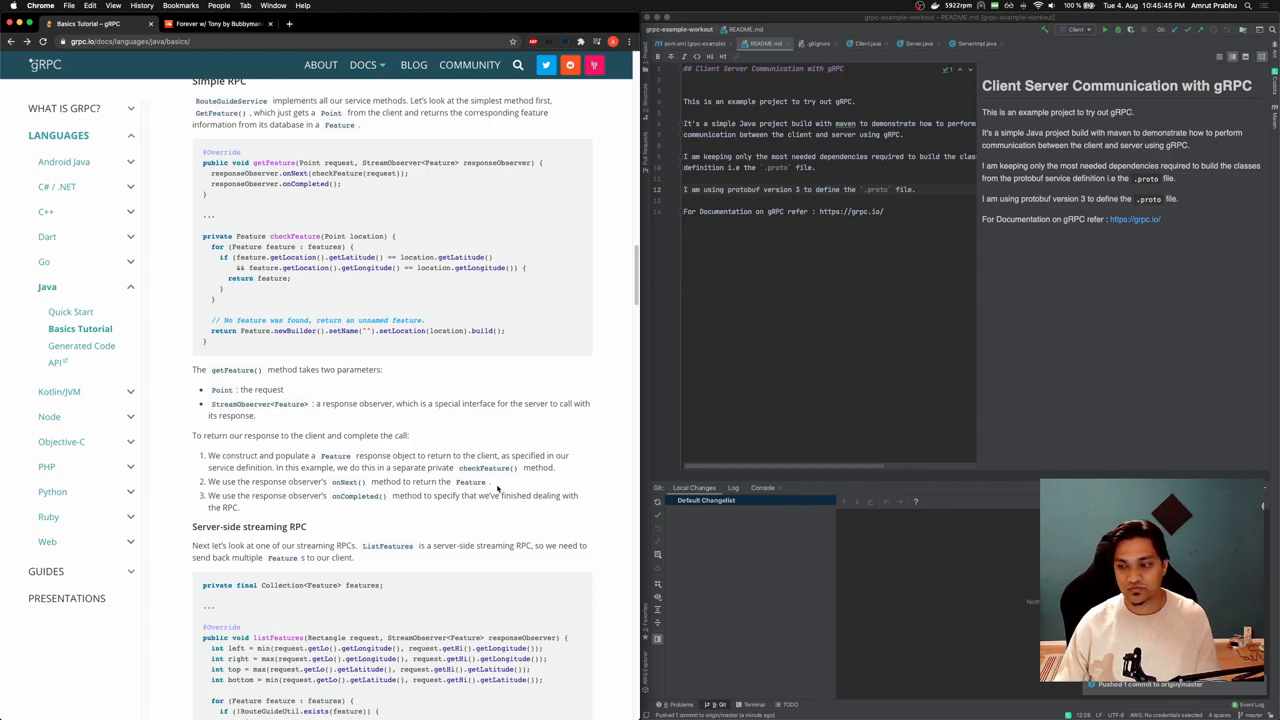